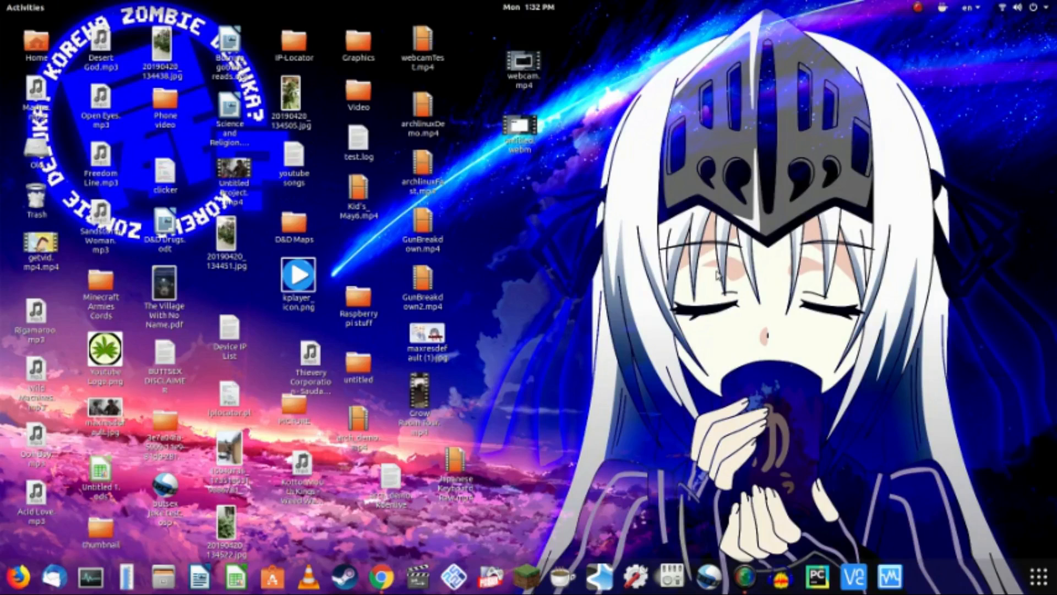
mouse_move(512, 469)
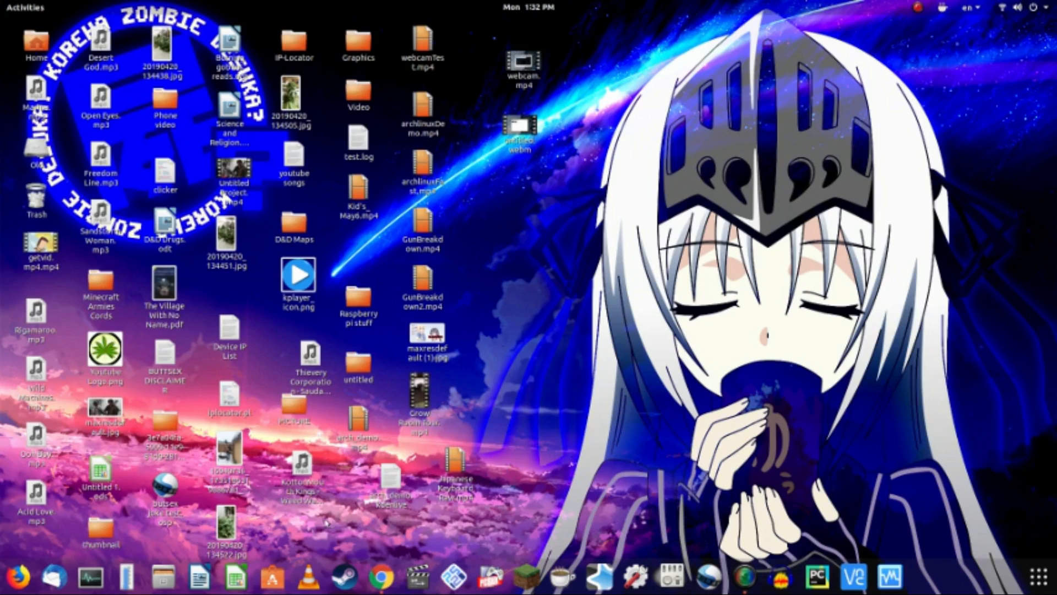
mouse_move(381, 579)
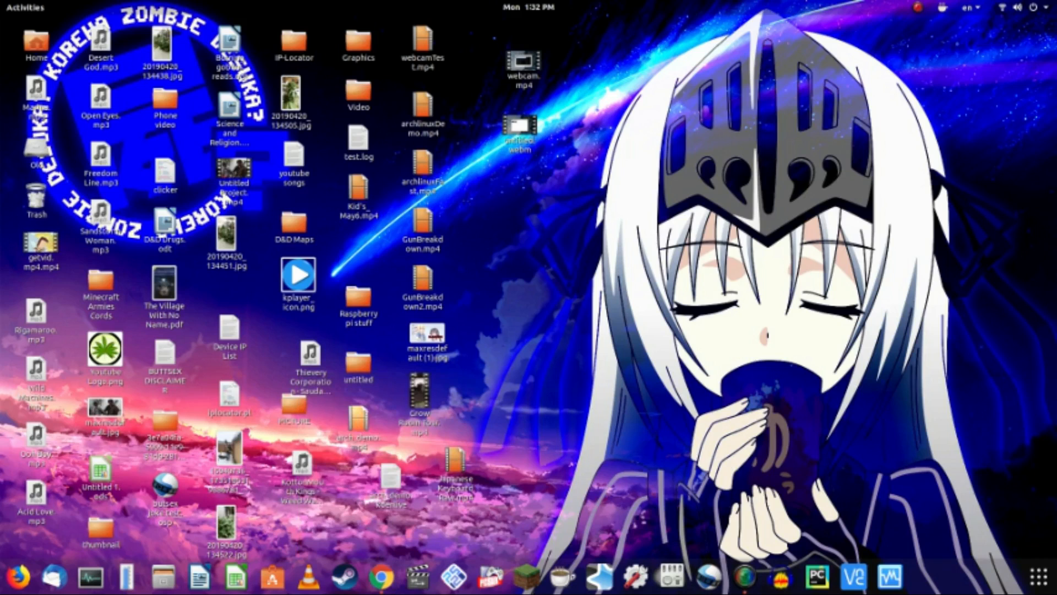
Step: Launch Chrome and switch the input source to Japanese (Mozc) in hiragana mode
left_click(381, 576)
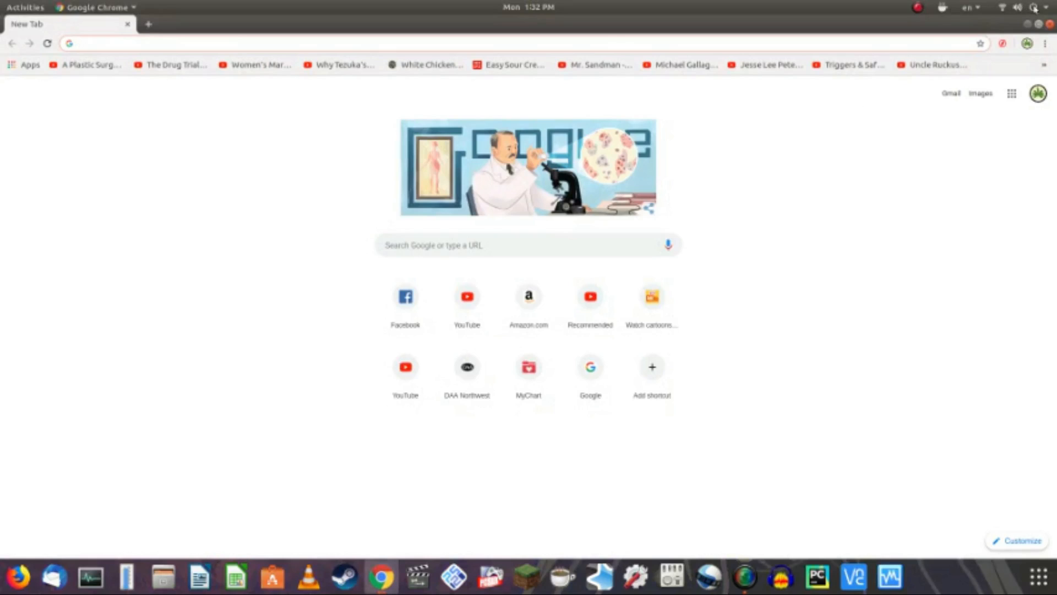
left_click(969, 8)
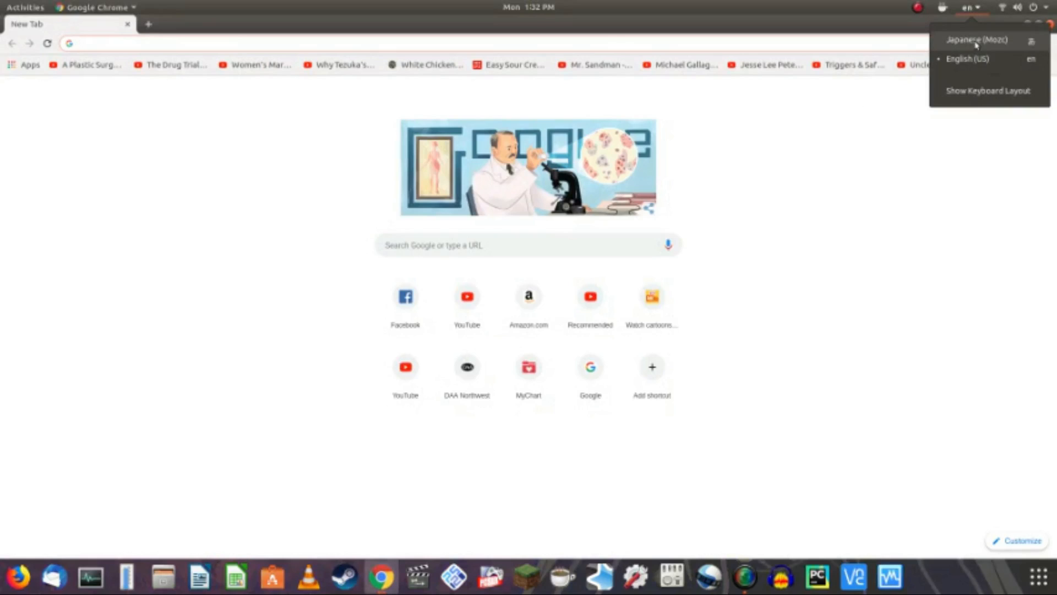
left_click(977, 40)
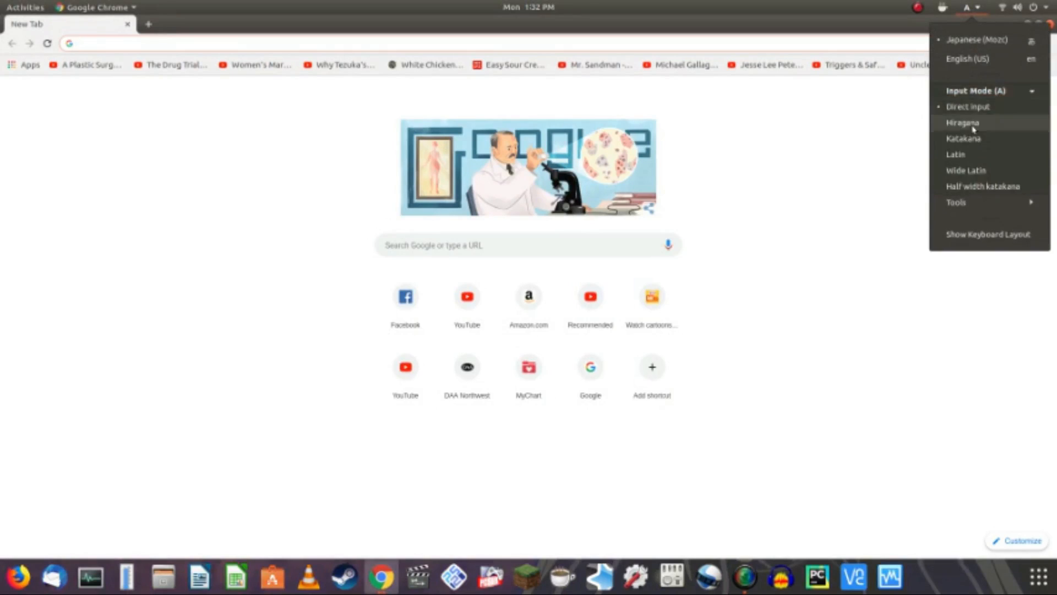
left_click(198, 25)
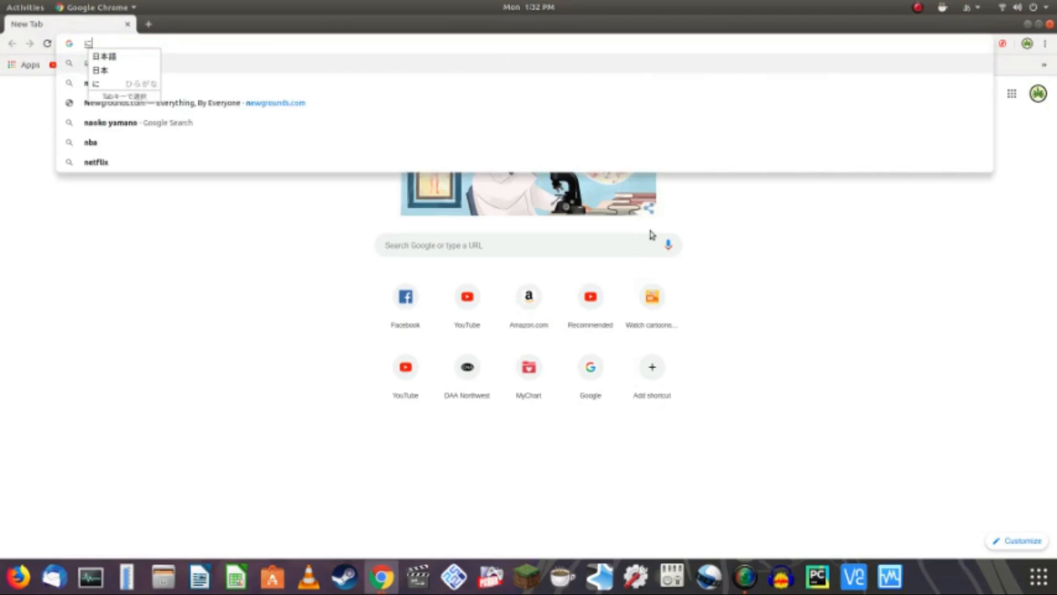
Step: Search Google for にほんご えいご, giving results for 日本語 英語 with the translator widget
type("にほn")
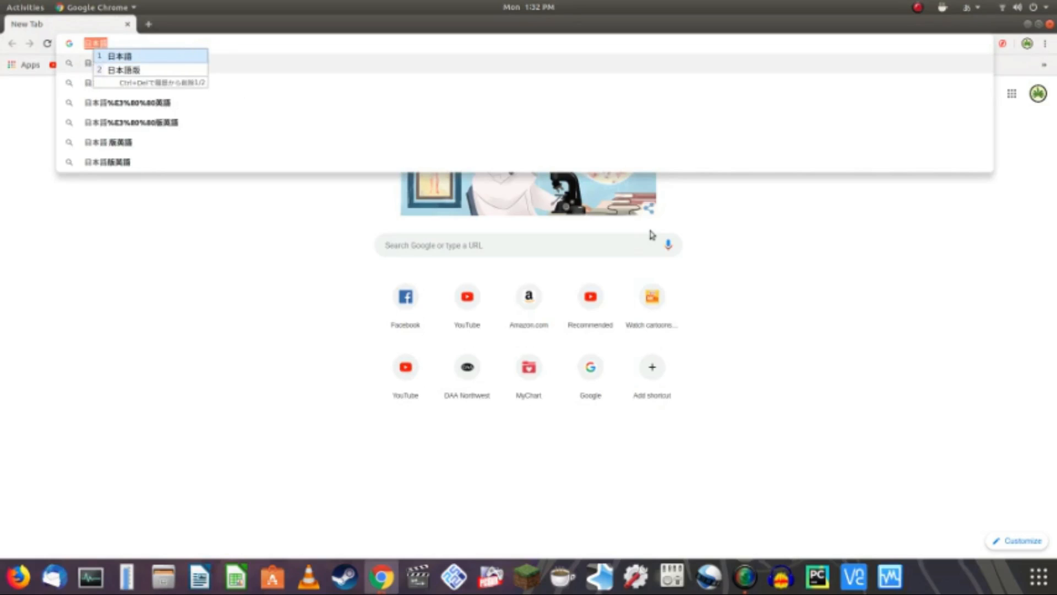
type("えい")
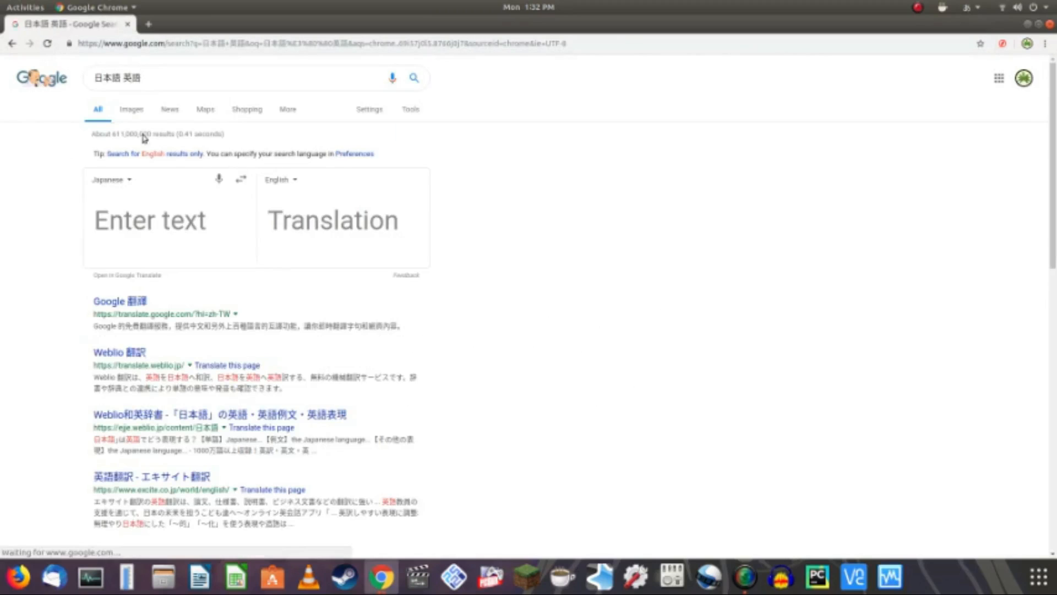
left_click(236, 78)
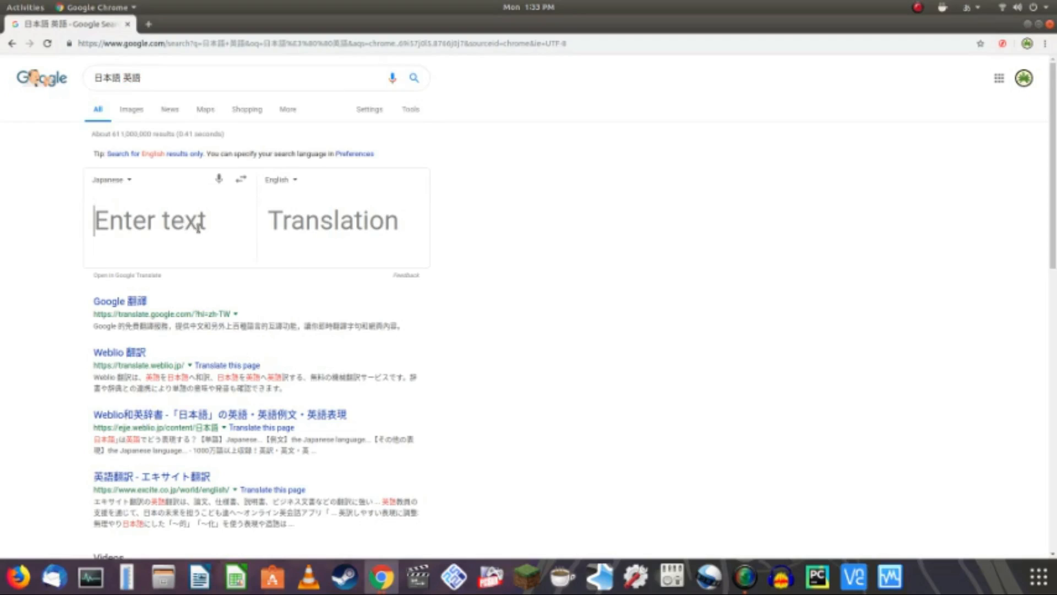
mouse_move(332, 188)
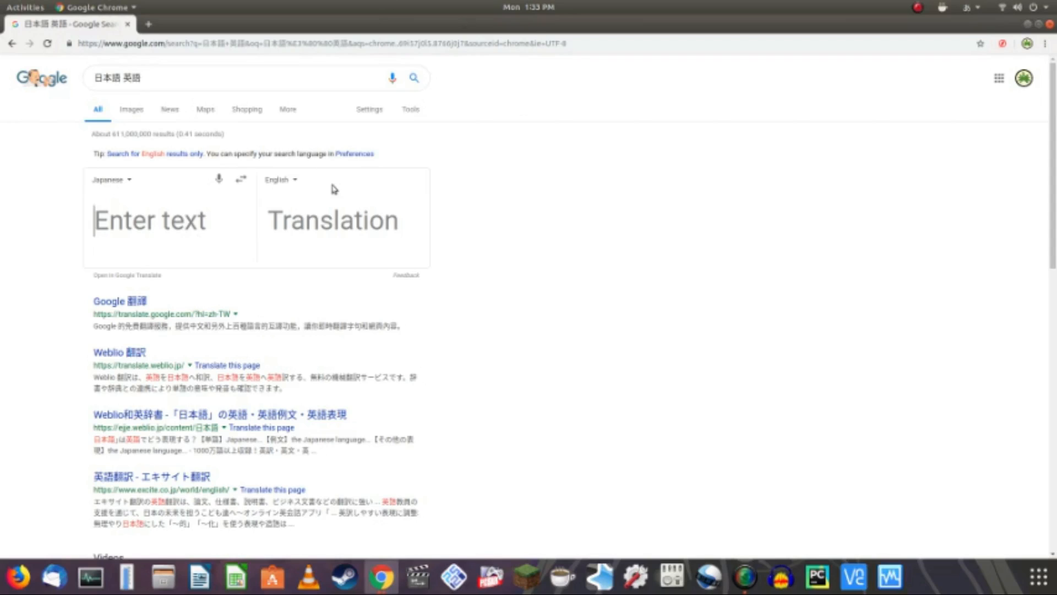
left_click(969, 7)
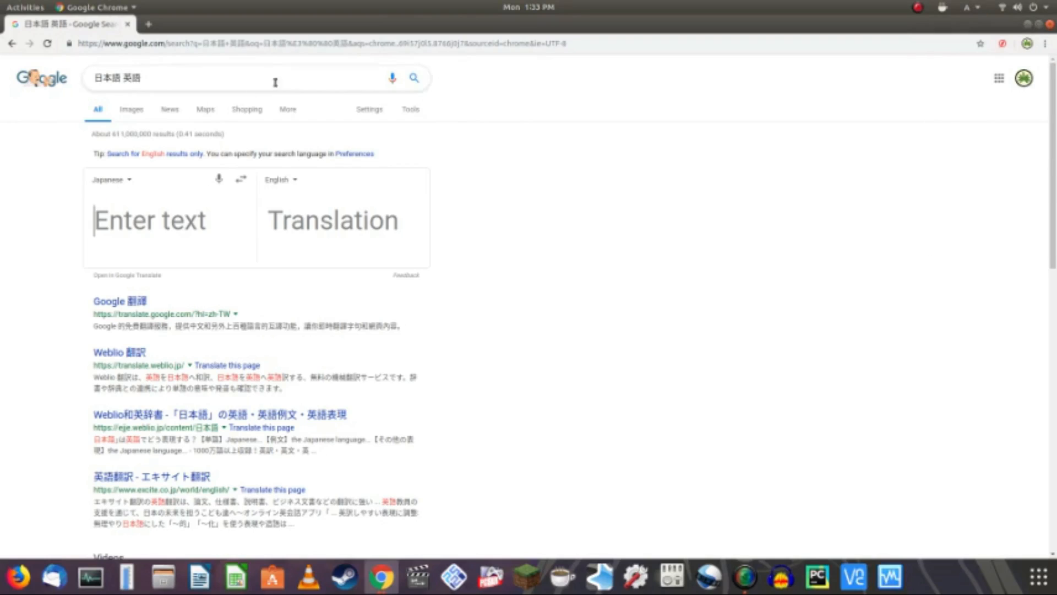
mouse_move(452, 334)
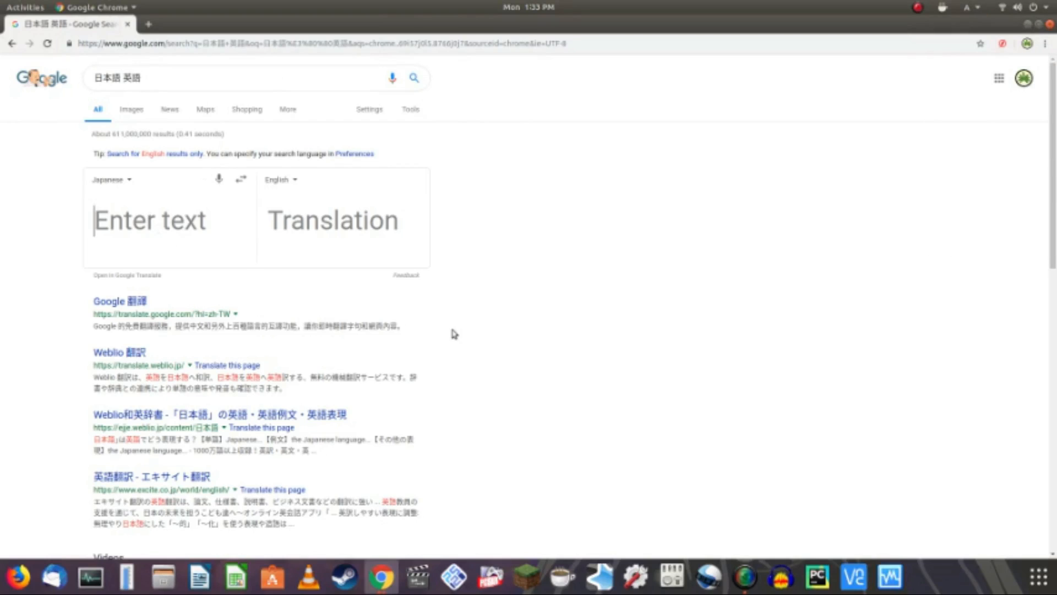
type("aiu")
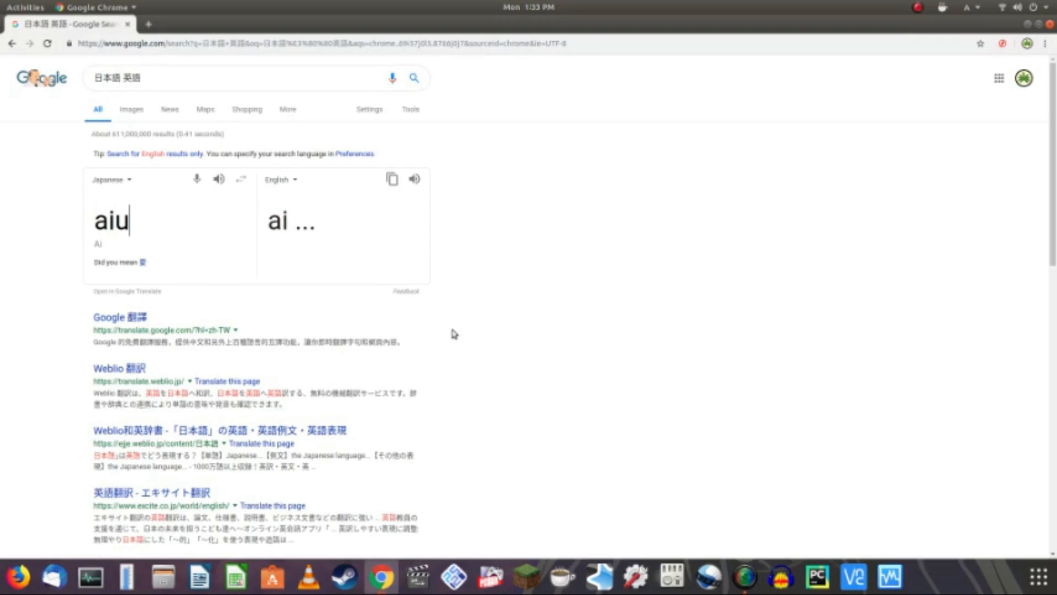
type("eo")
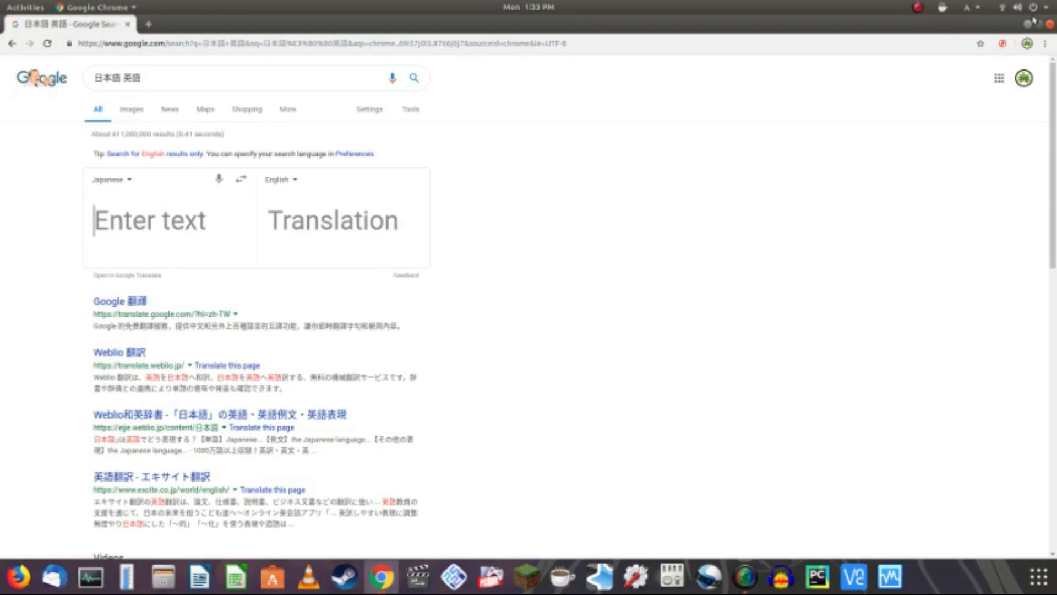
left_click(966, 8)
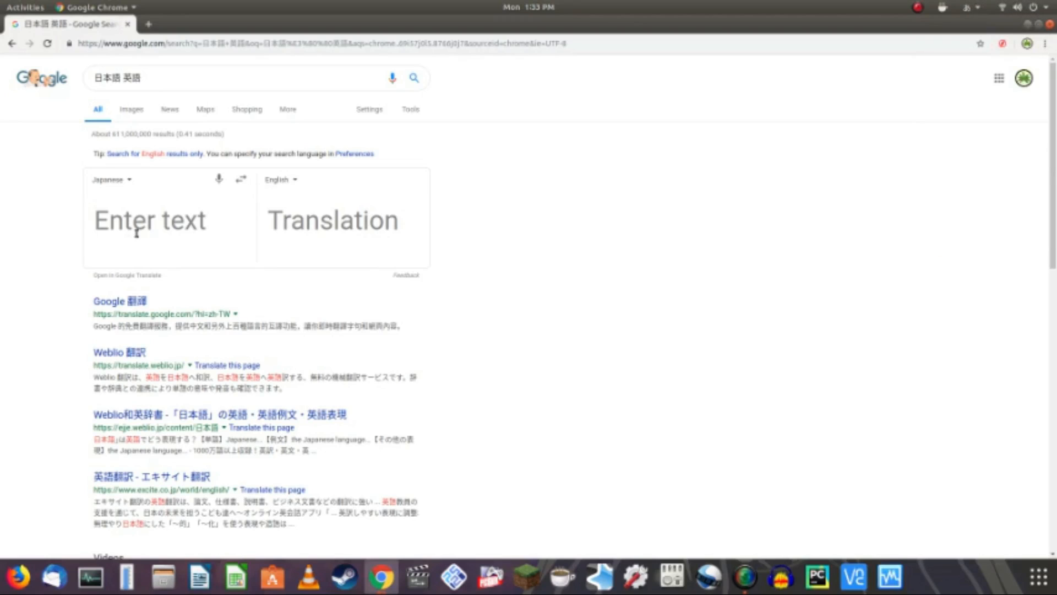
type("あいうえお")
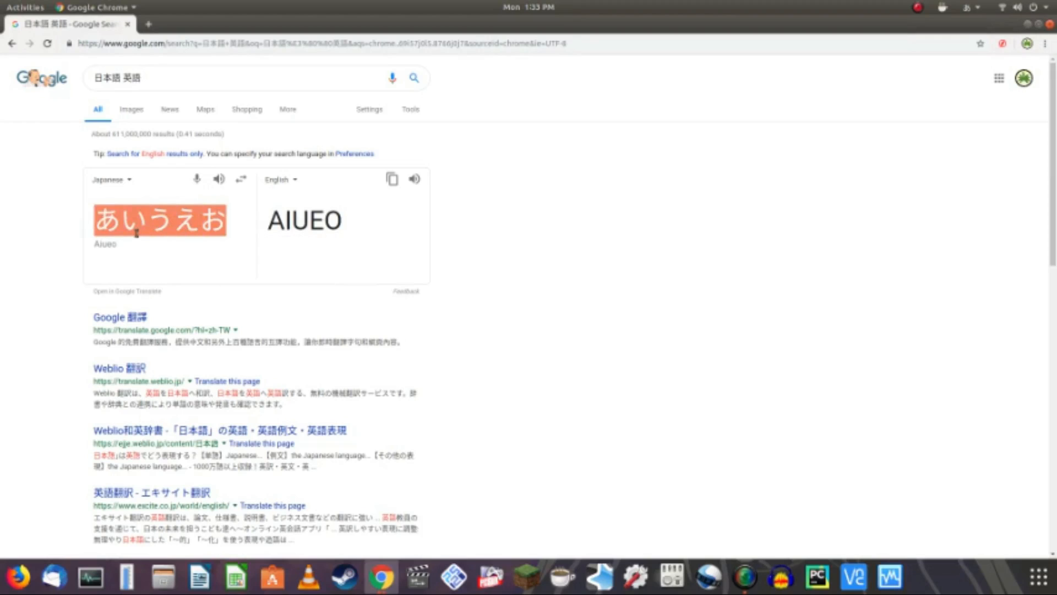
left_click(194, 220)
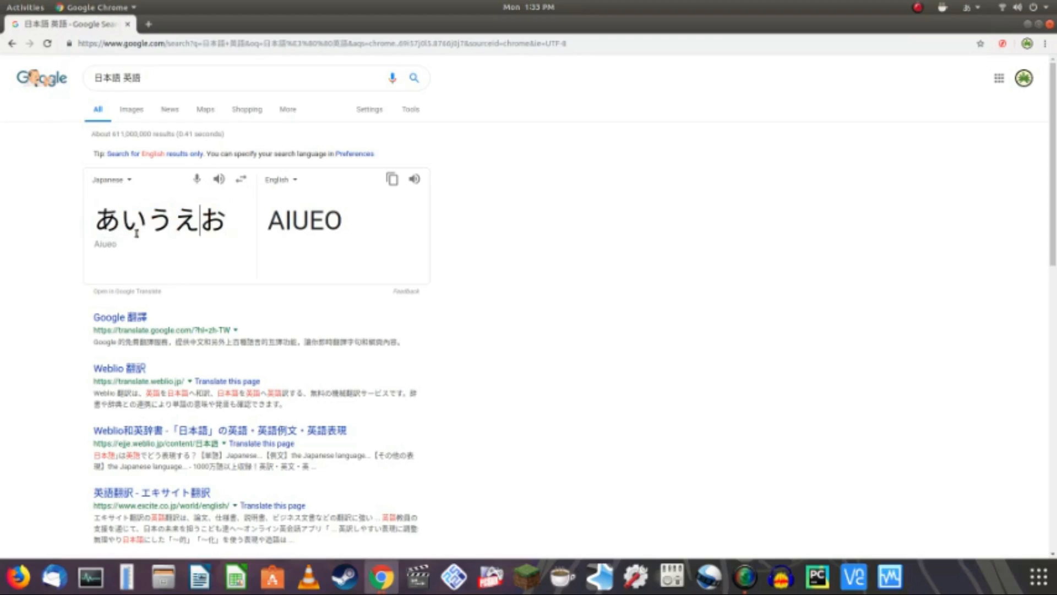
key("Backspace")
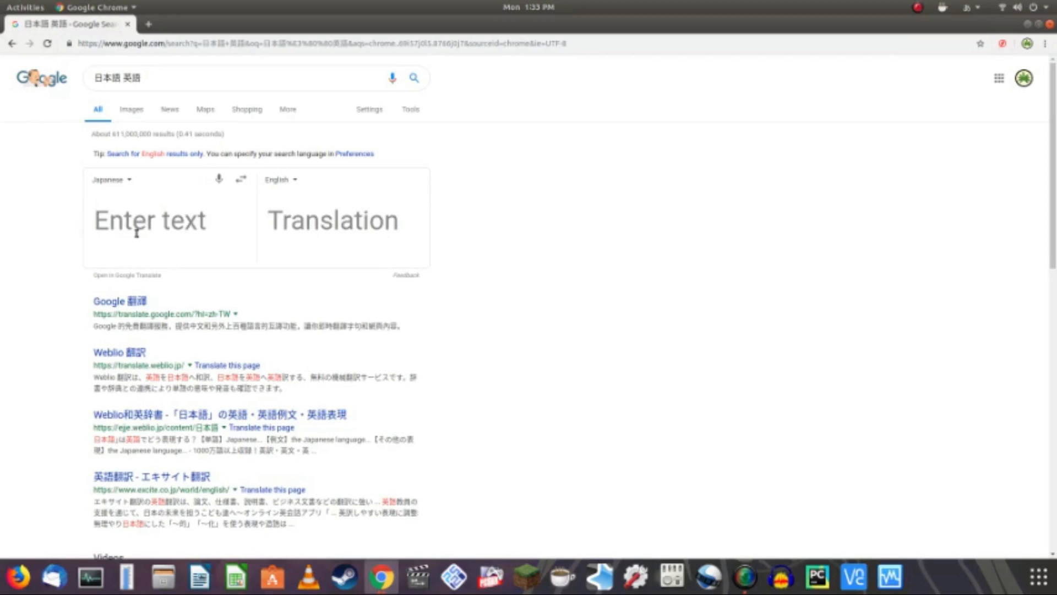
Step: Enter これわ in the translate box, committing it without the suggestion
left_click(148, 221)
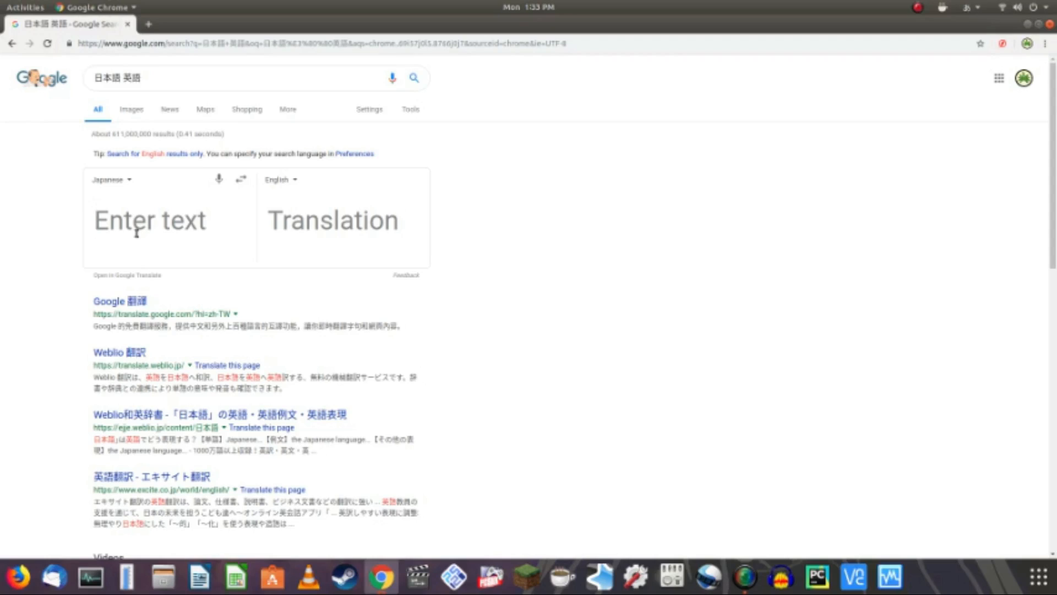
left_click(148, 220)
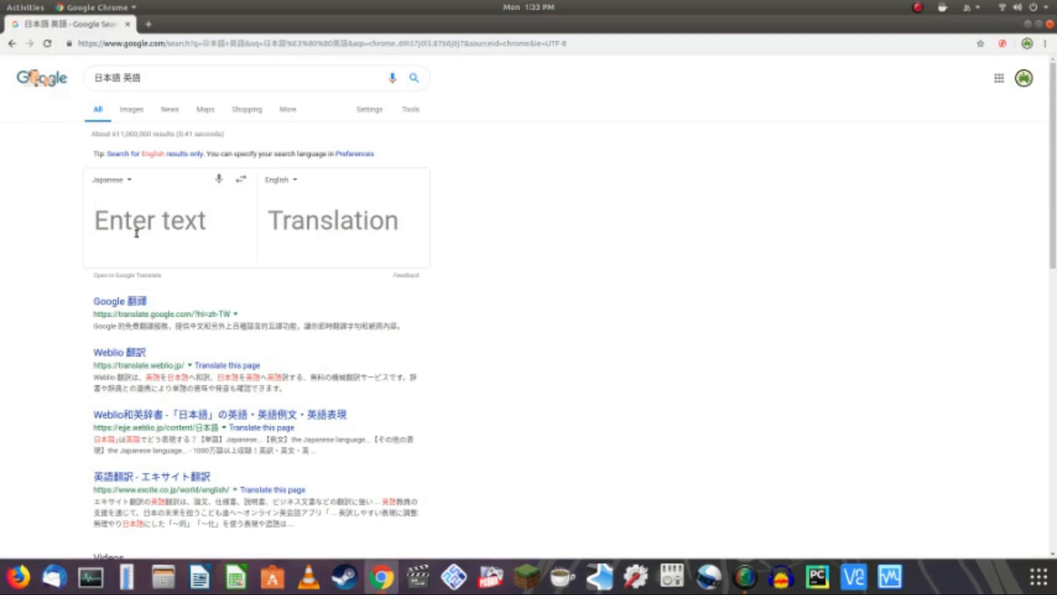
type("これわ")
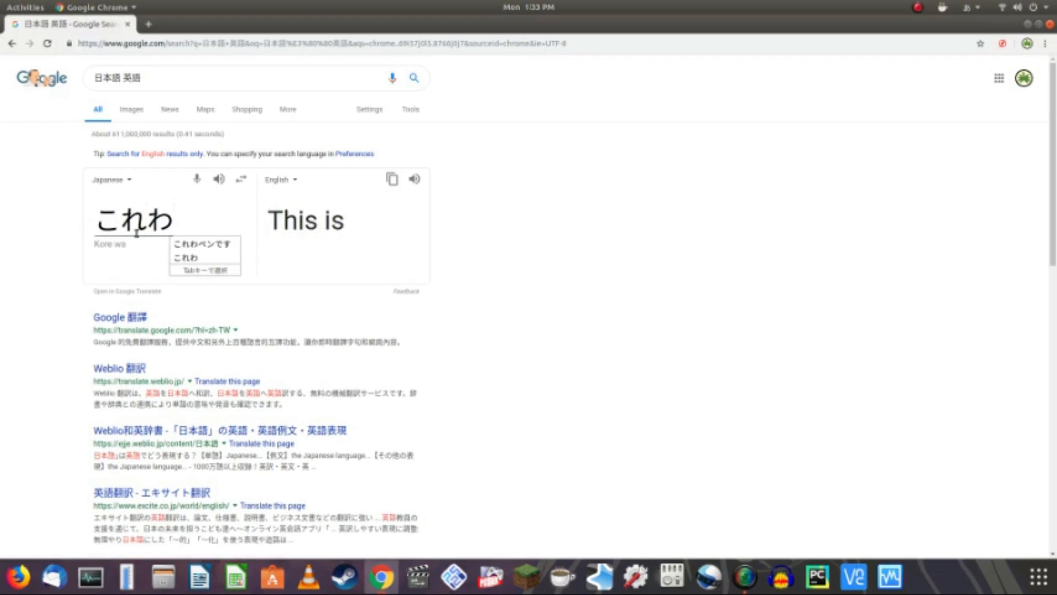
left_click(968, 8)
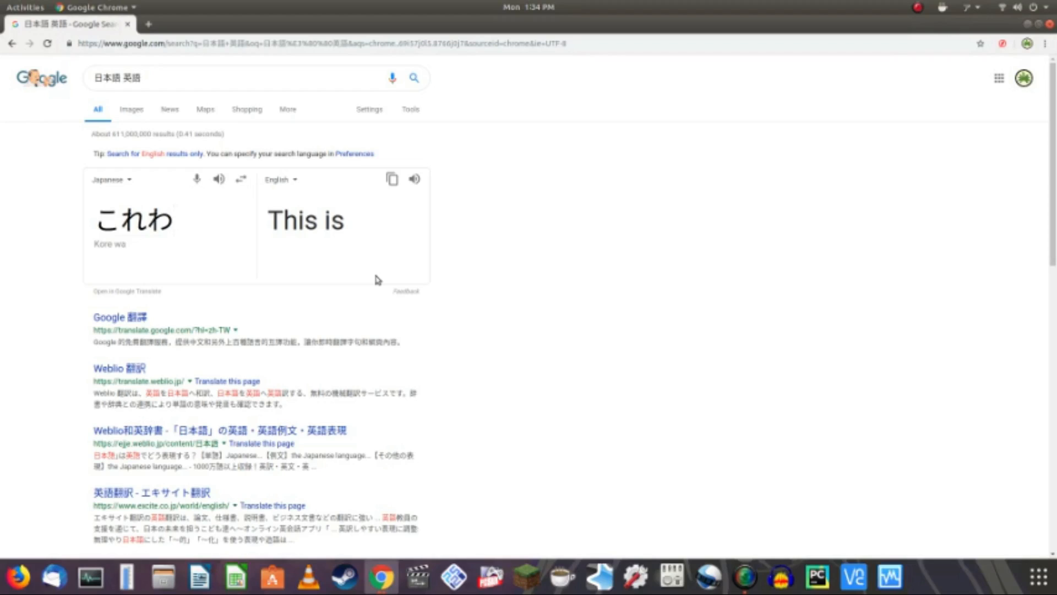
Step: Complete the sentence with katakana ペン and です。 so it translates as "this is a pen."
left_click(172, 220)
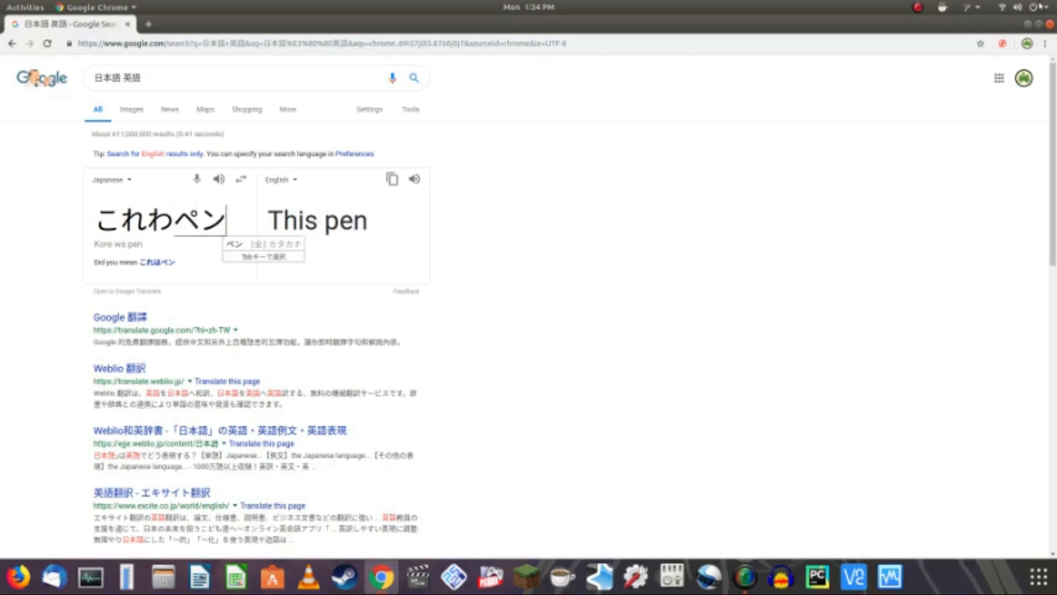
left_click(969, 8)
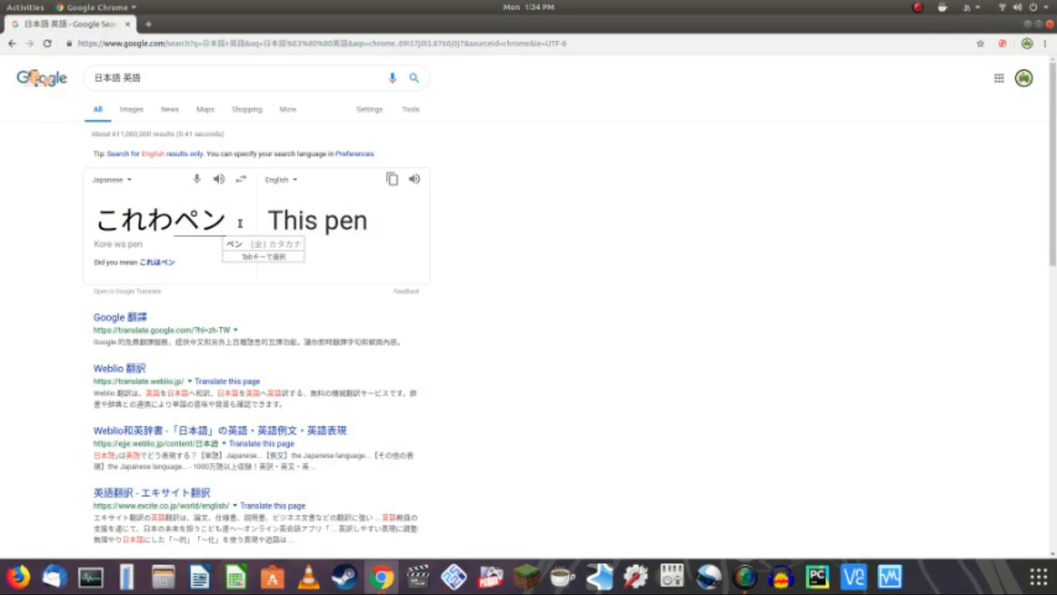
type("です。")
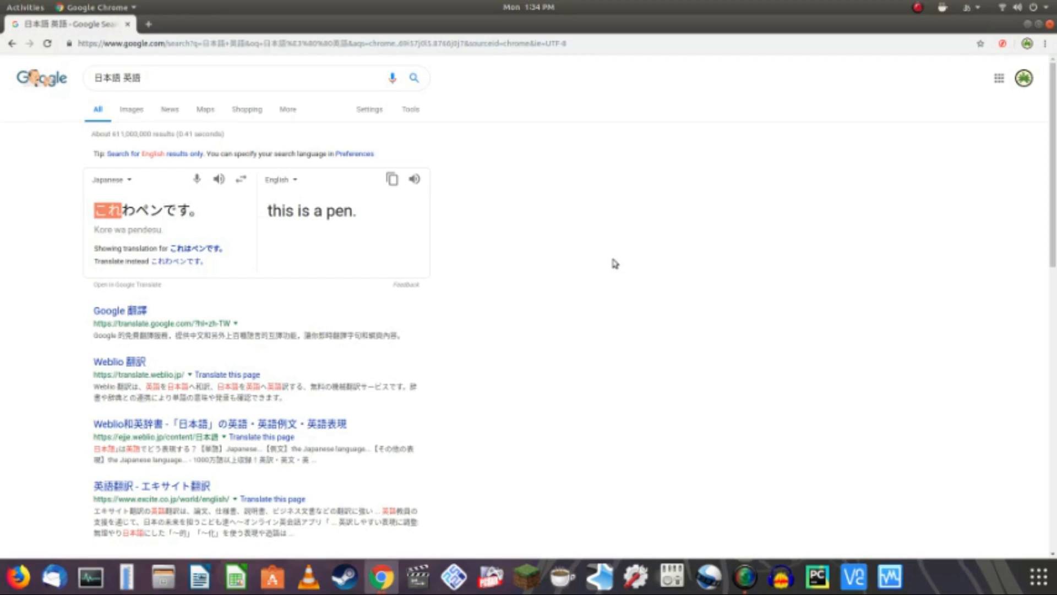
left_click(133, 211)
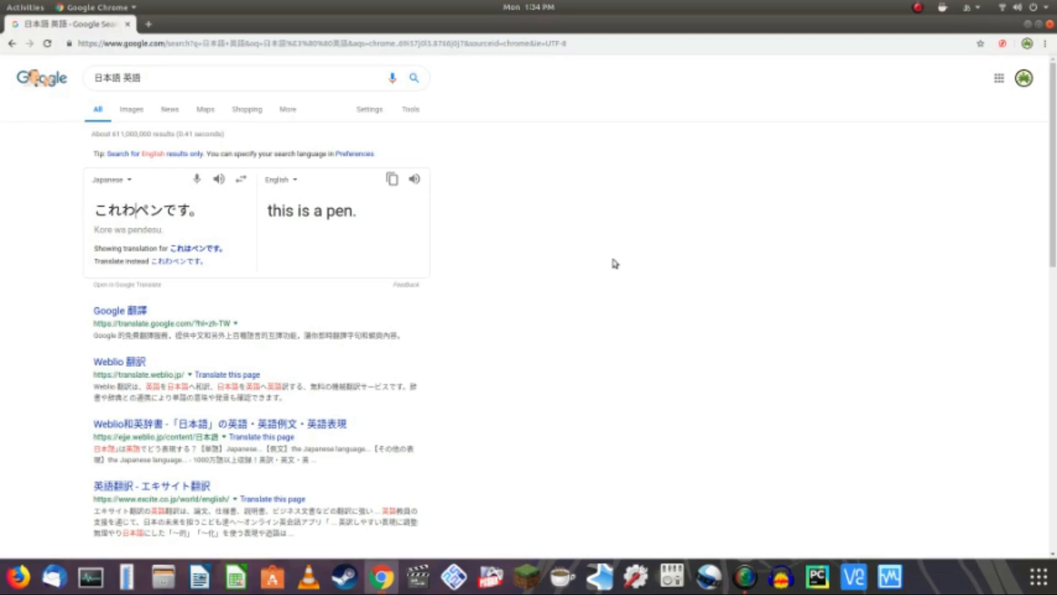
Step: Insert 青い before ペン for "This is a blue pen.", then select and delete the Japanese text
type("青いです")
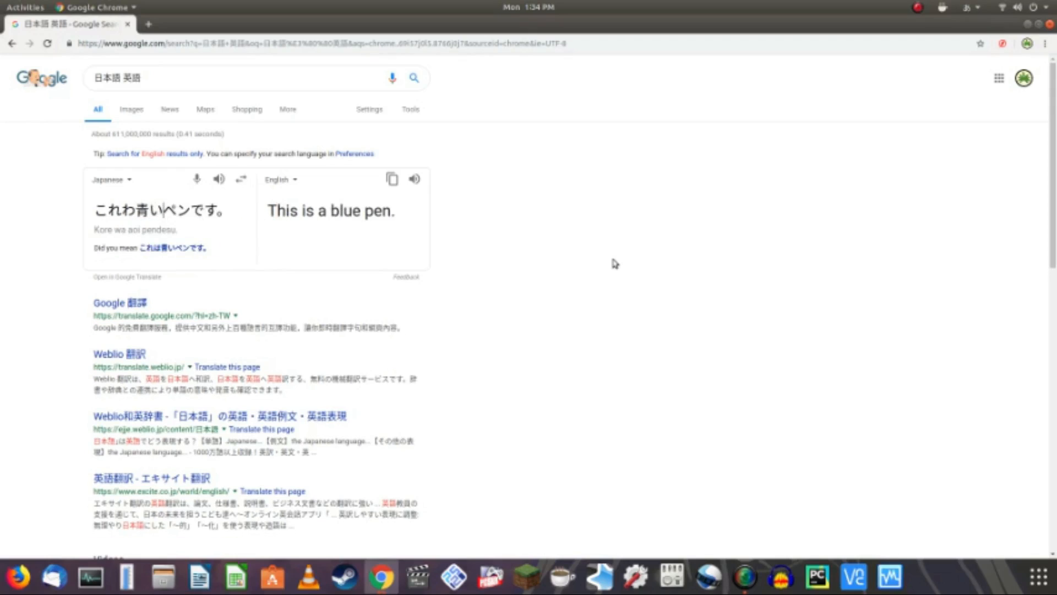
double_click(149, 211)
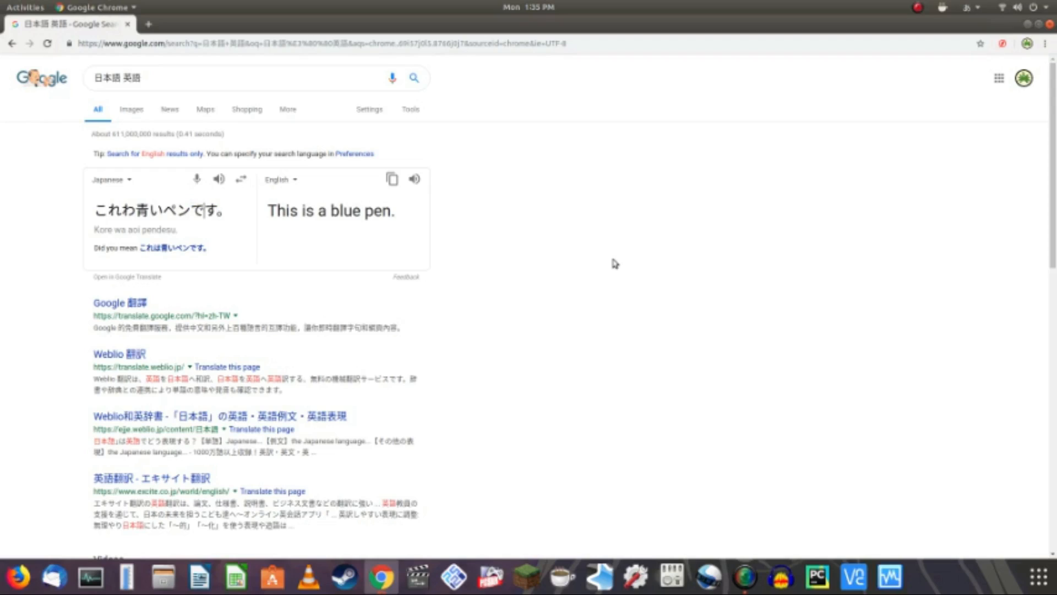
double_click(209, 210)
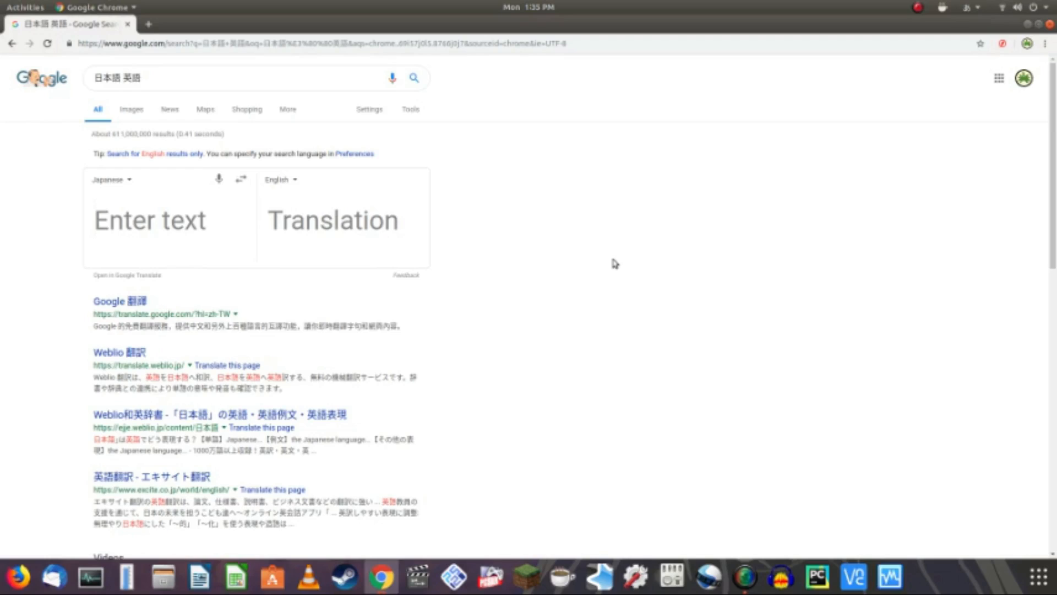
left_click(148, 220)
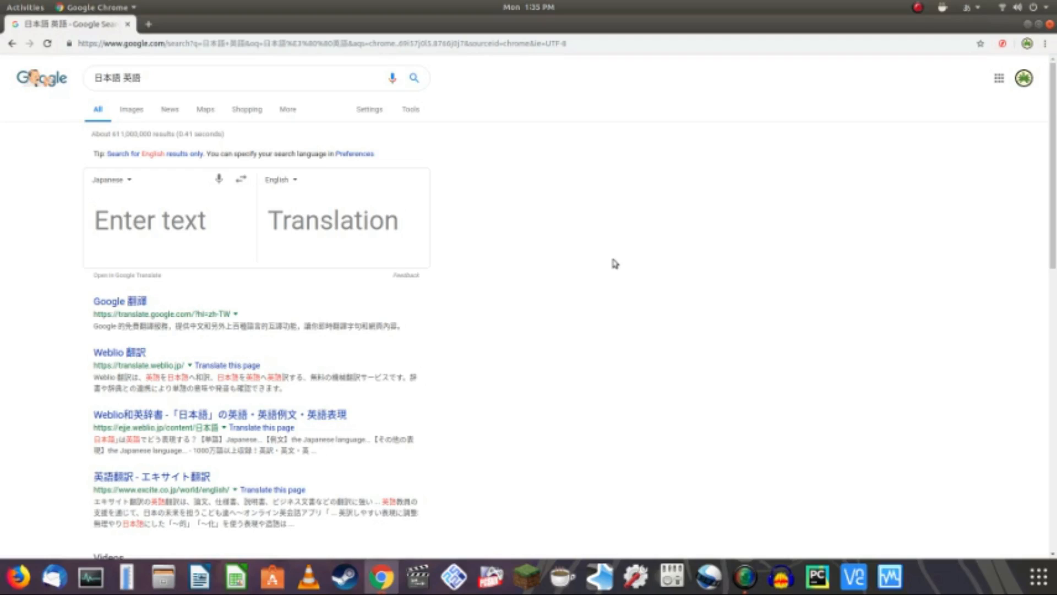
left_click(148, 220)
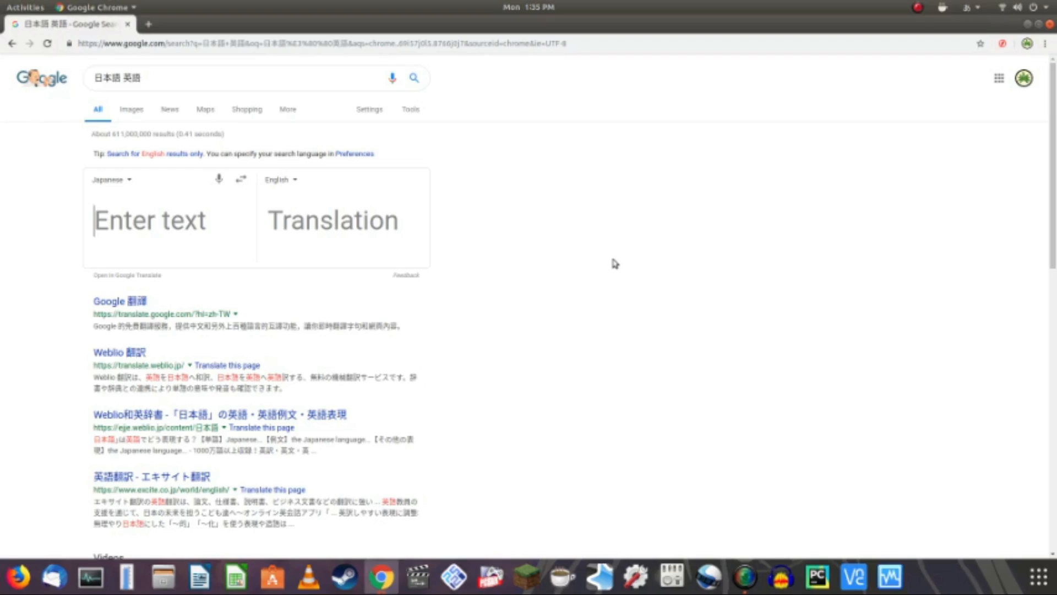
type("ky")
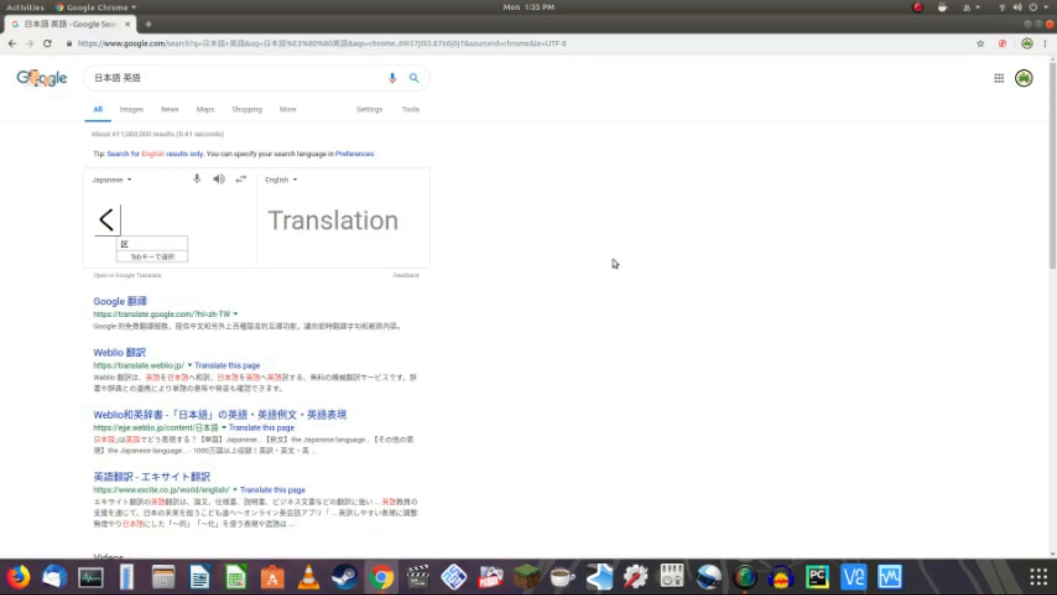
type("糞")
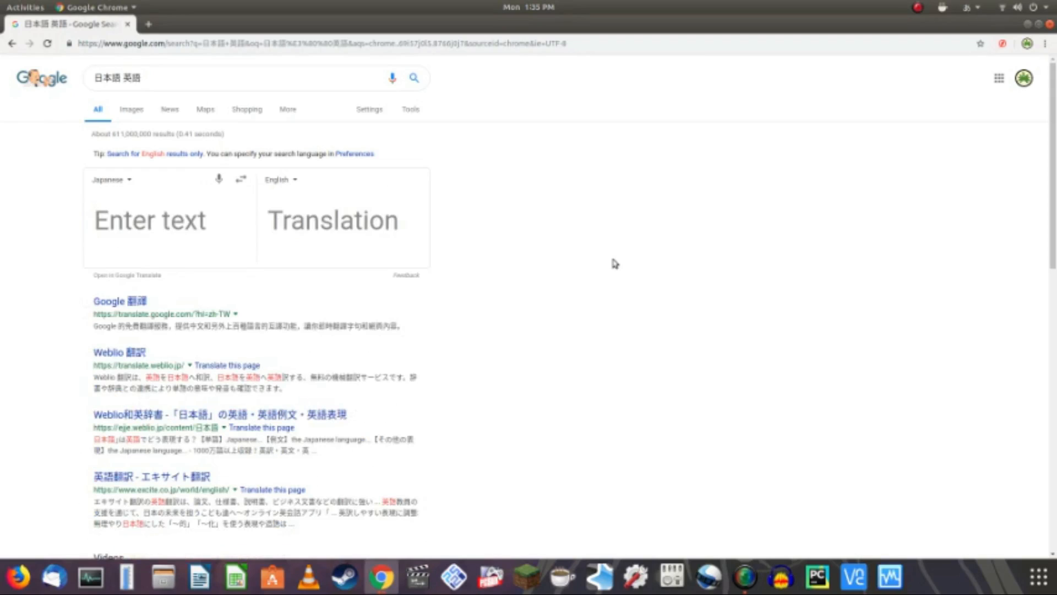
type("くそ")
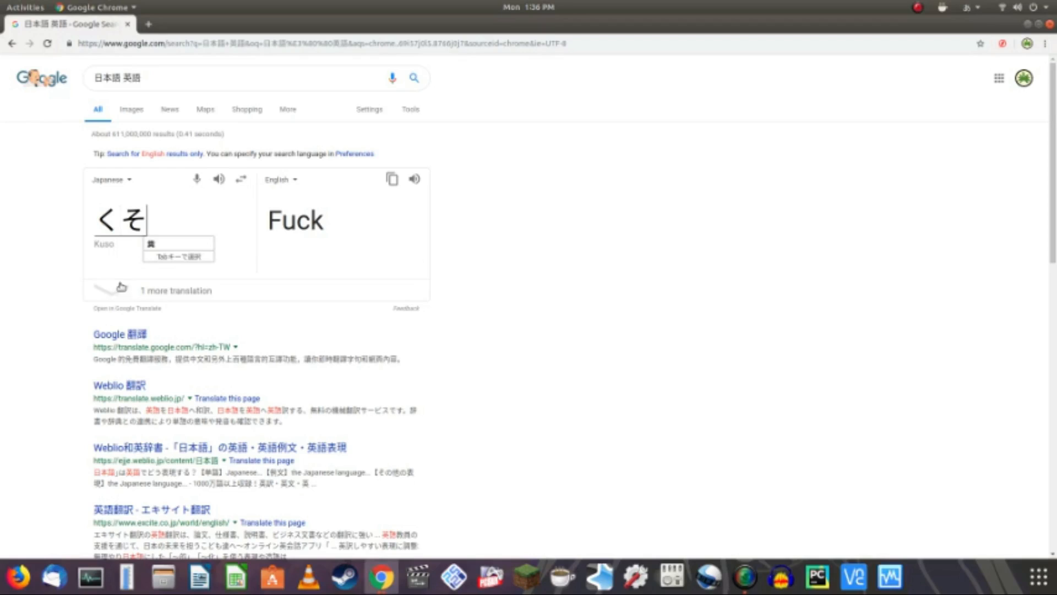
mouse_move(562, 317)
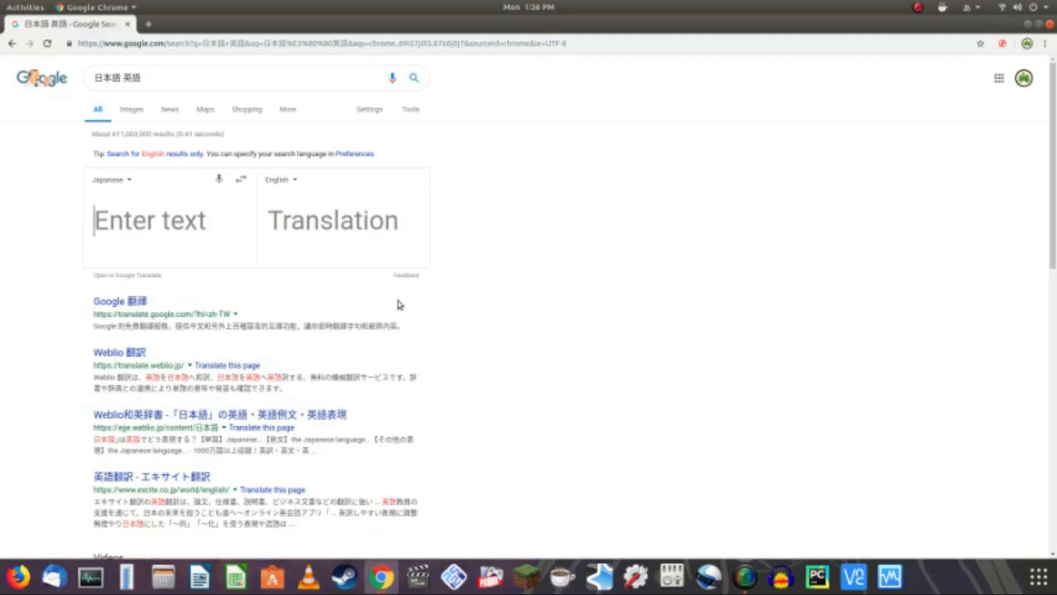
type("お")
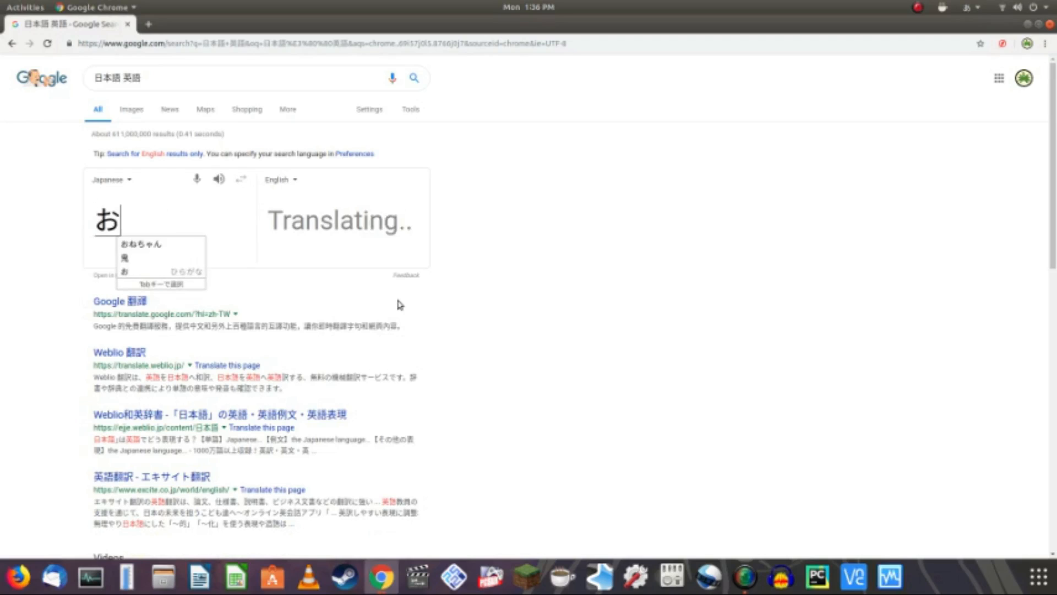
type("っぱい")
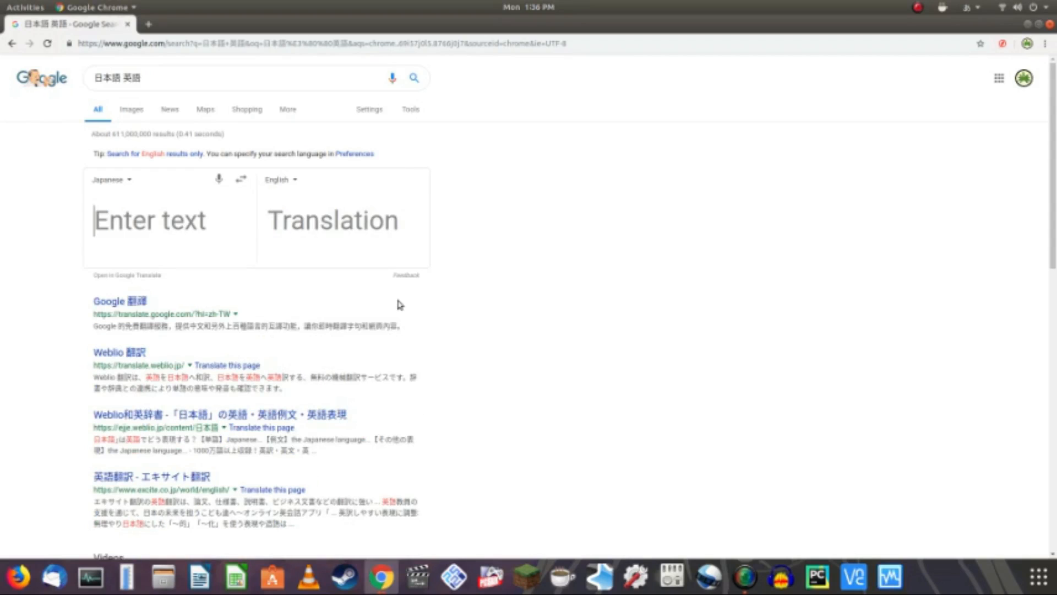
type("s")
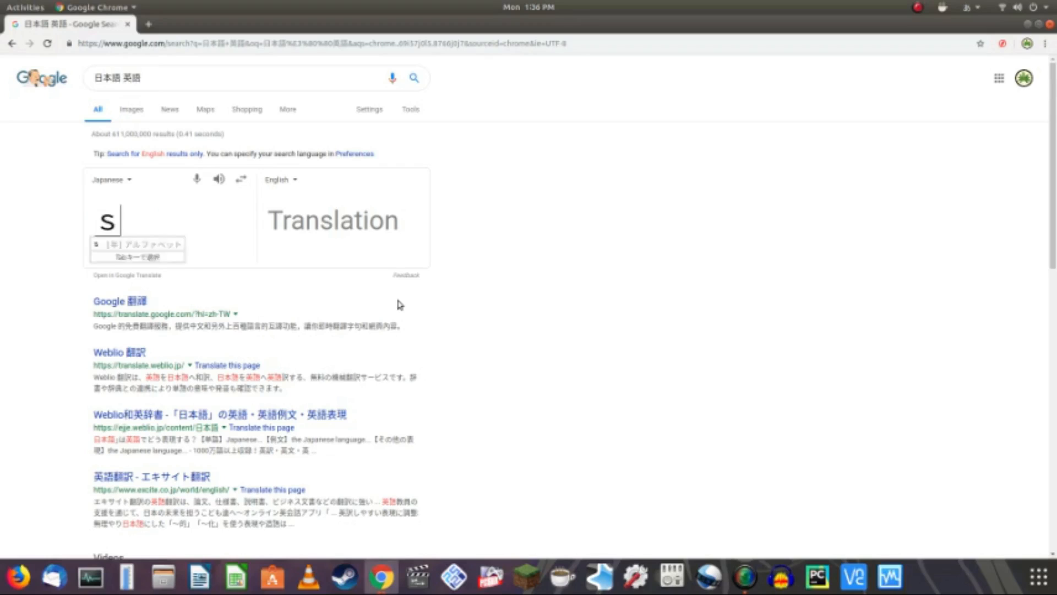
type("しね")
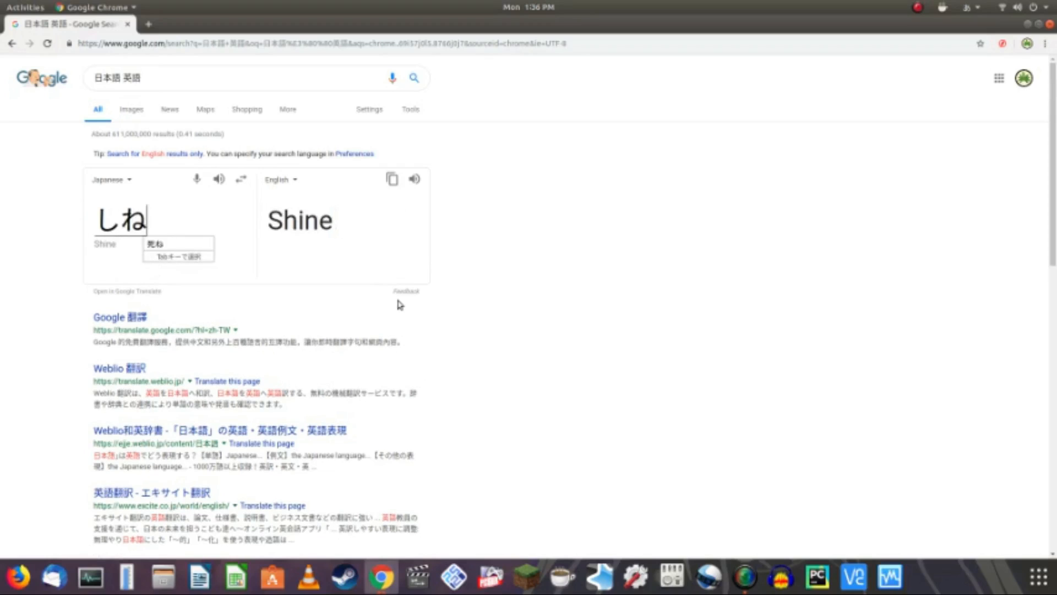
key("Tab")
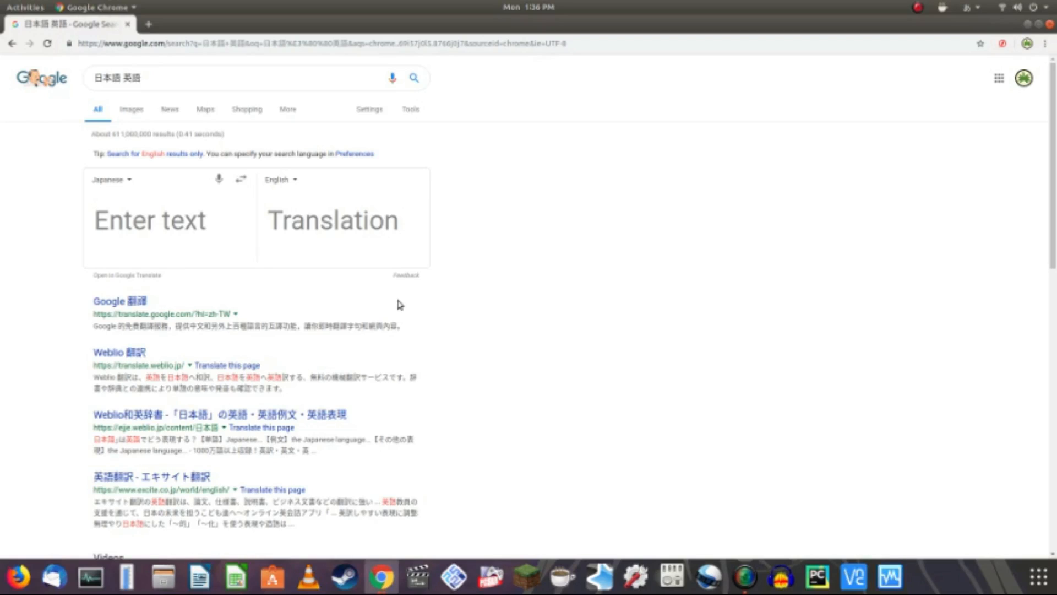
left_click(149, 220)
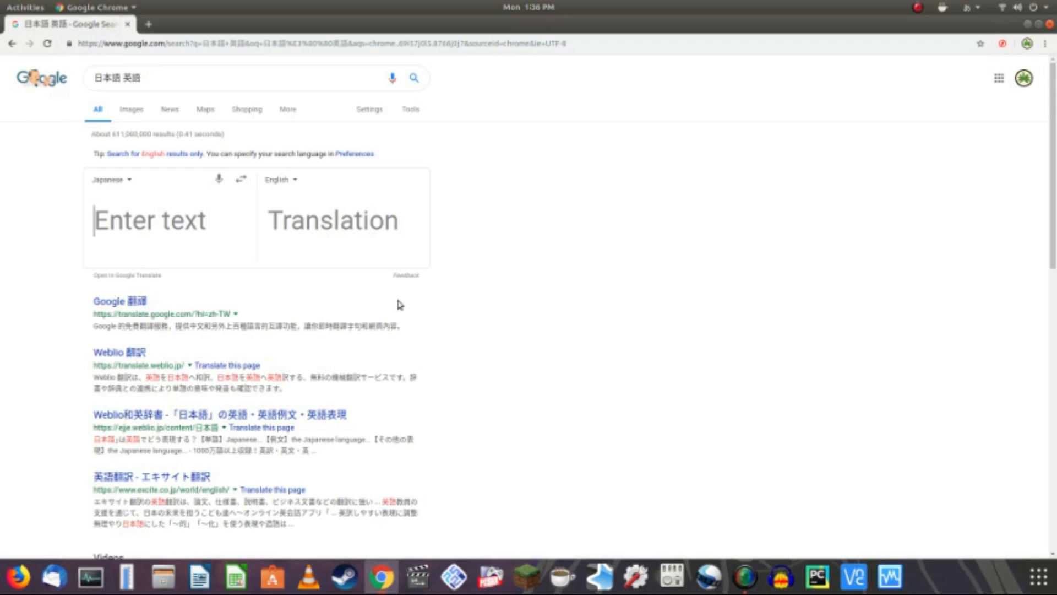
Step: Search Google for いく and have Chrome translate the results page into English
type("まんk")
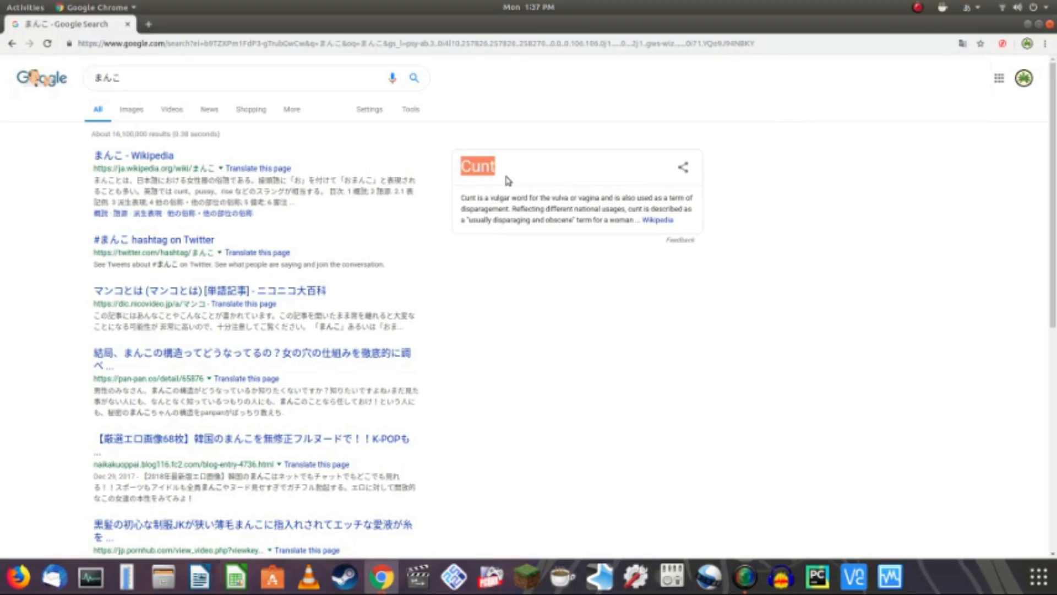
mouse_move(424, 225)
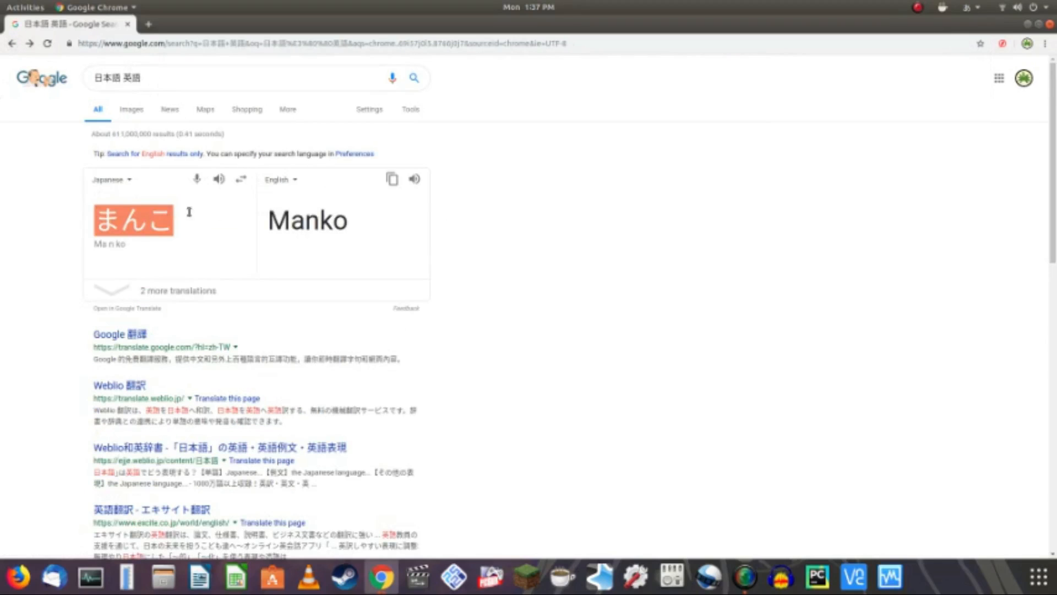
mouse_move(477, 281)
type("いく")
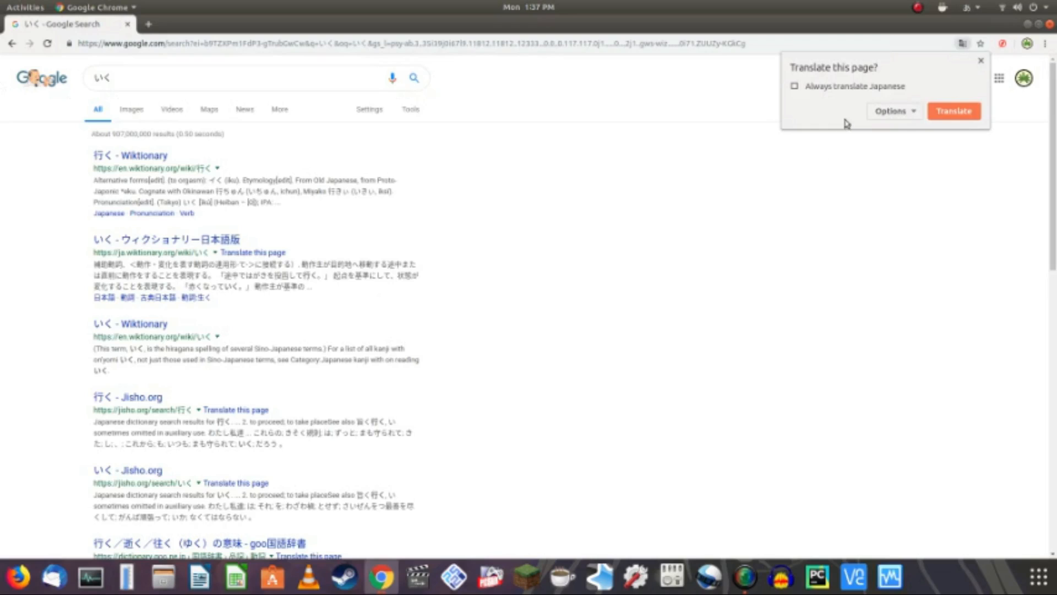
left_click(953, 110)
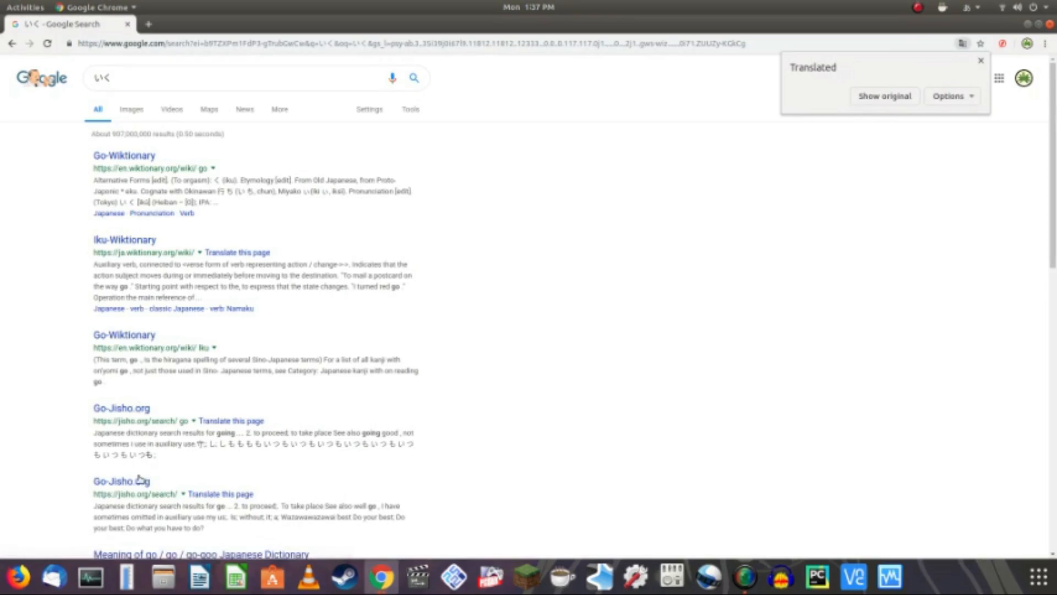
scroll("down", 3)
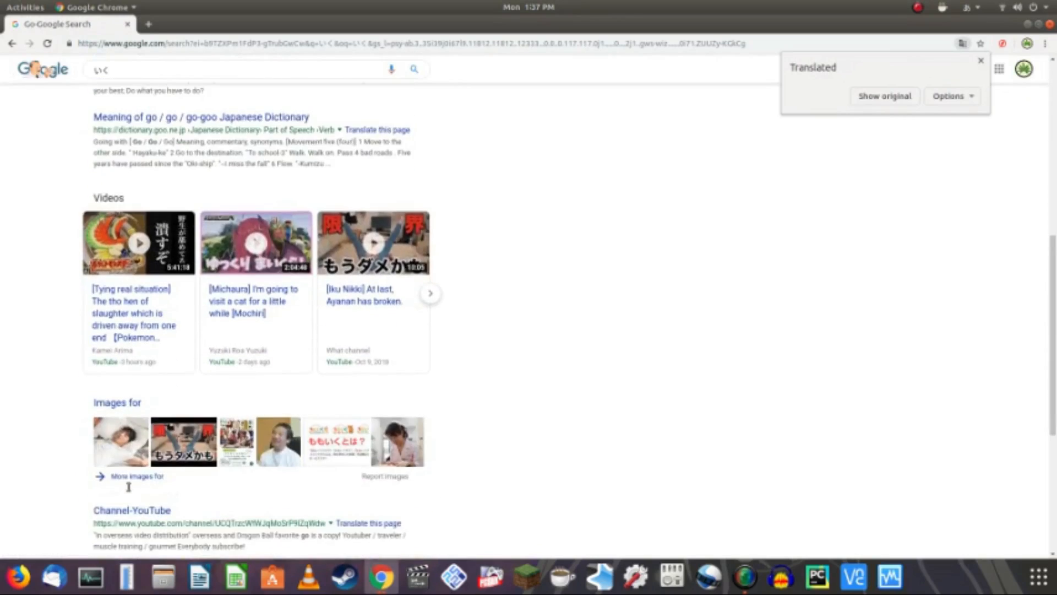